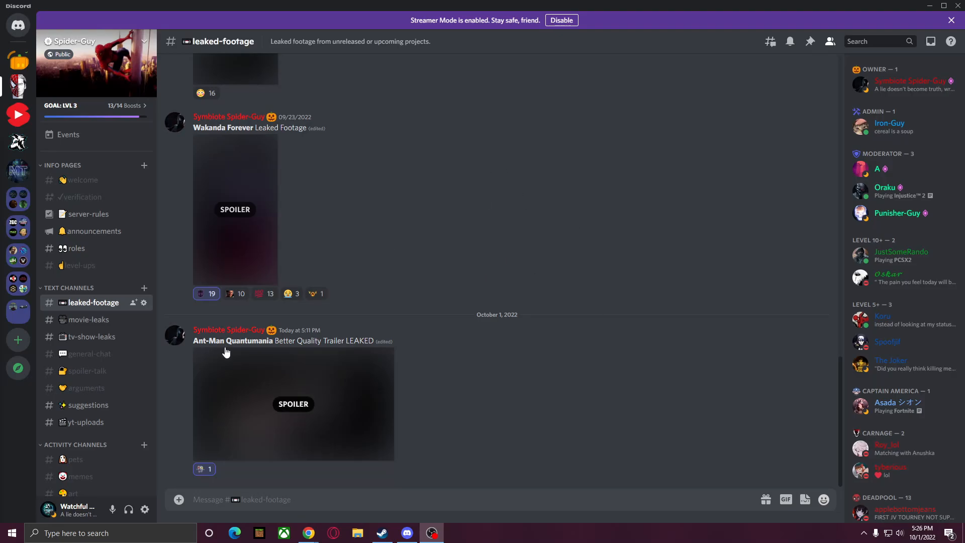
mouse_move(446, 378)
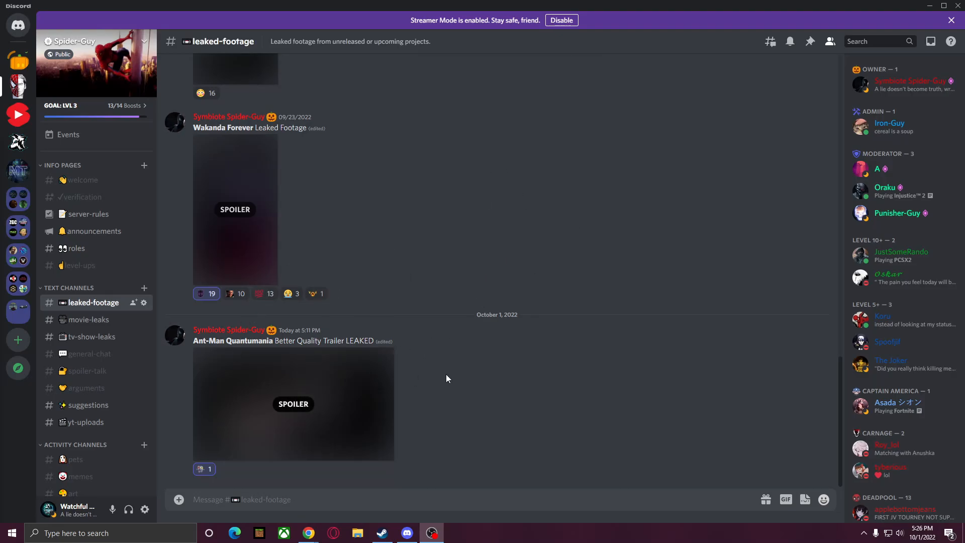
Step: Reveal the spoiler-hidden Ant-Man Quantumania trailer in leaked-footage and start it playing
click(292, 404)
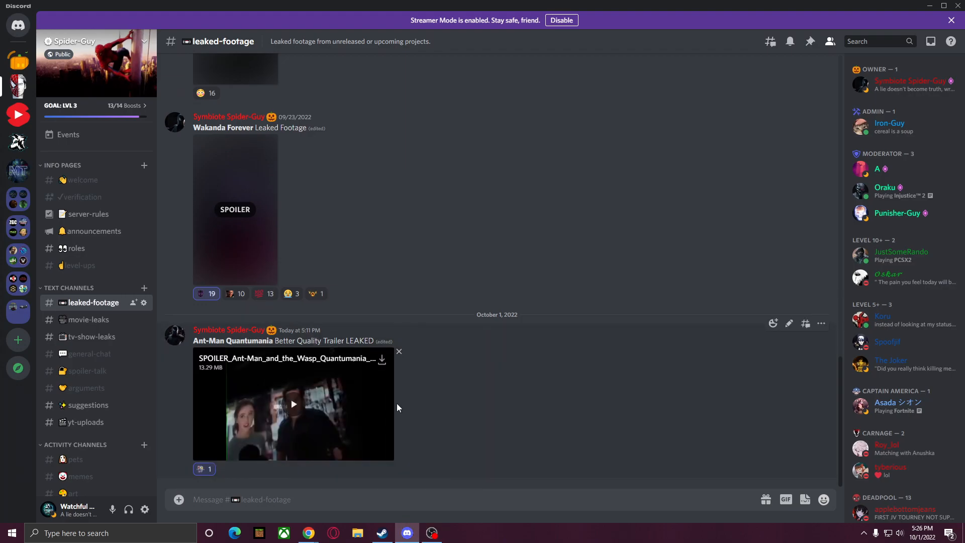
click(292, 404)
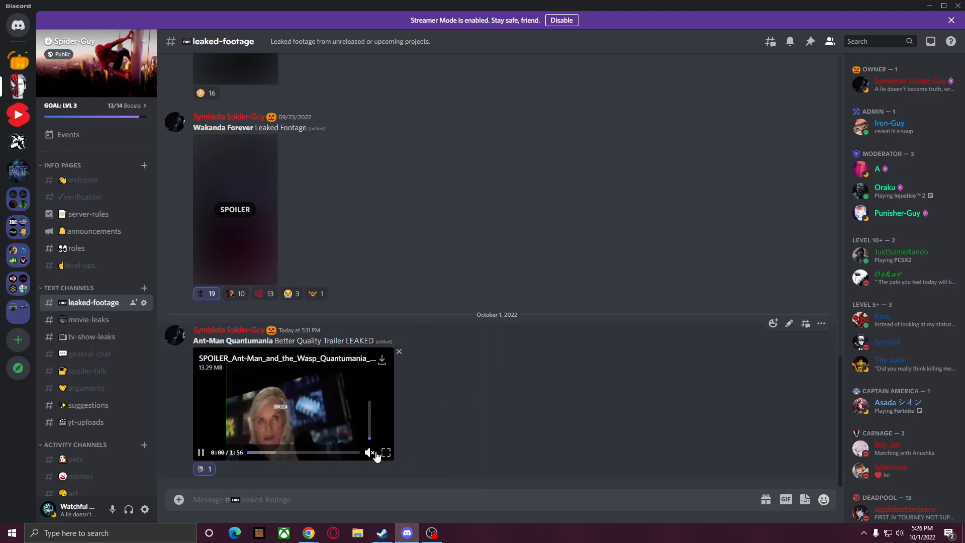
click(201, 452)
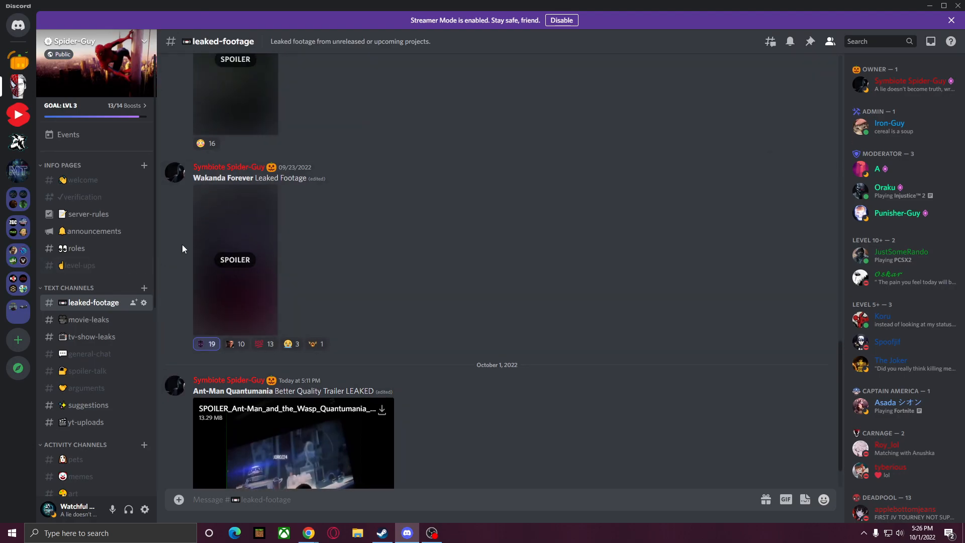
mouse_move(405, 268)
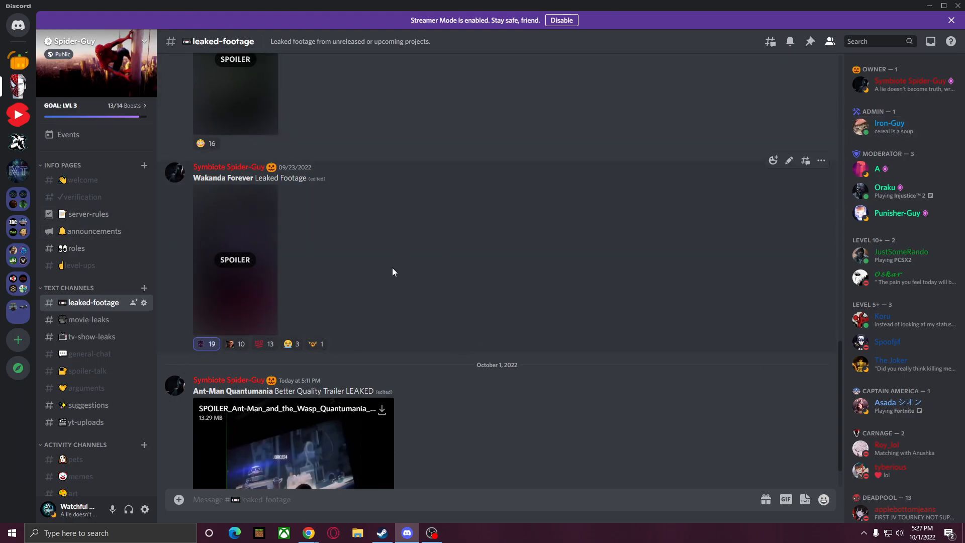
mouse_move(88, 213)
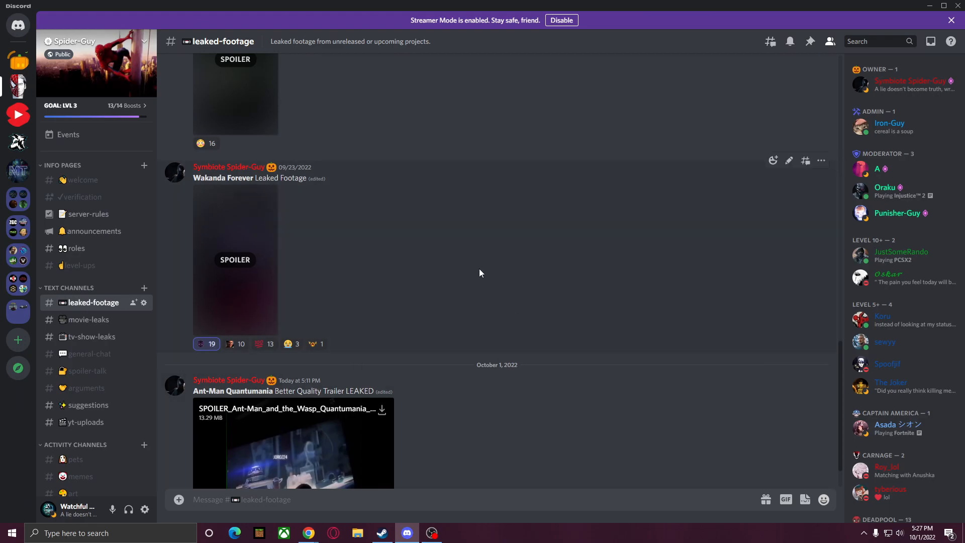
mouse_move(510, 309)
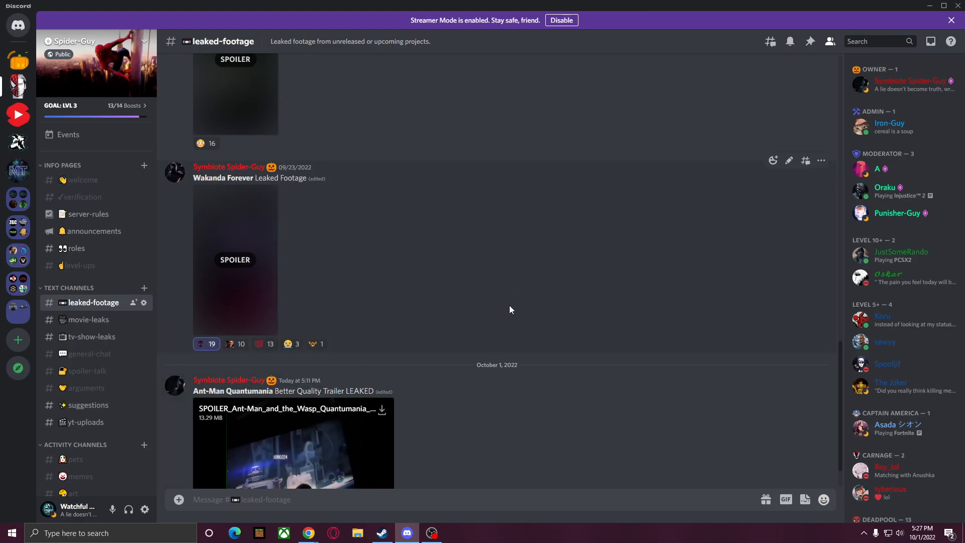